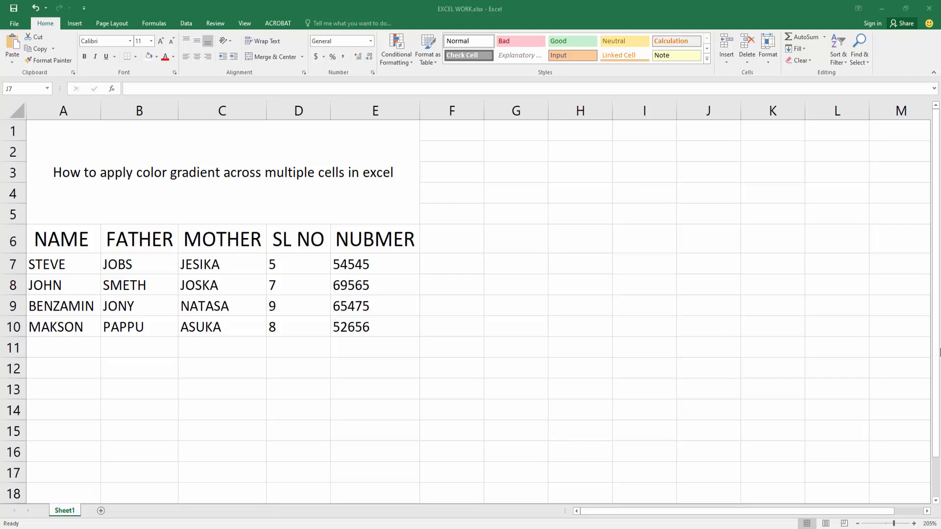
mouse_move(207, 221)
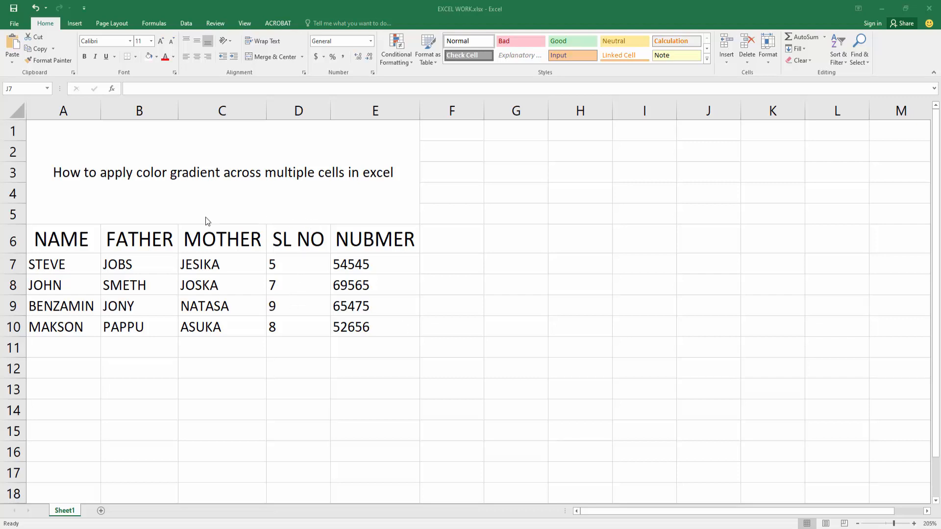
mouse_move(248, 281)
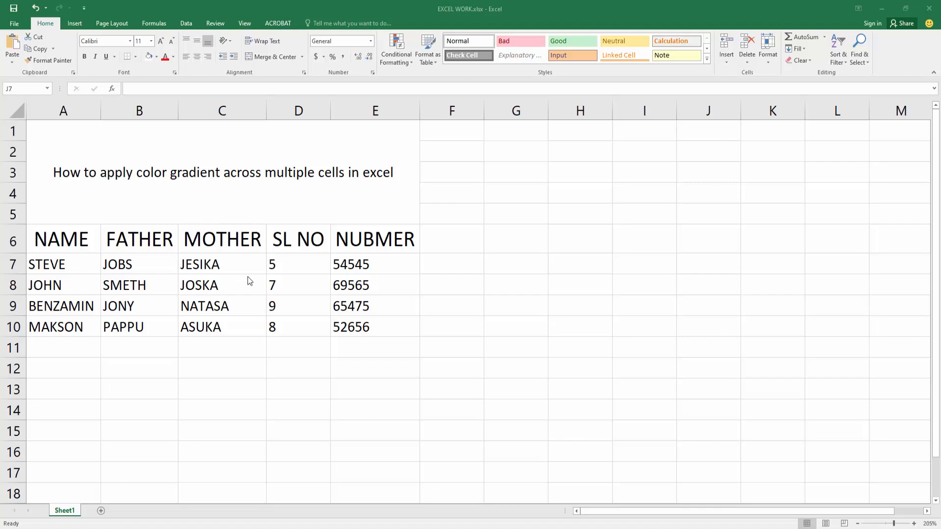
Select the range A6:B9 covering the NAME and FATHER columns.
left_click(707, 264)
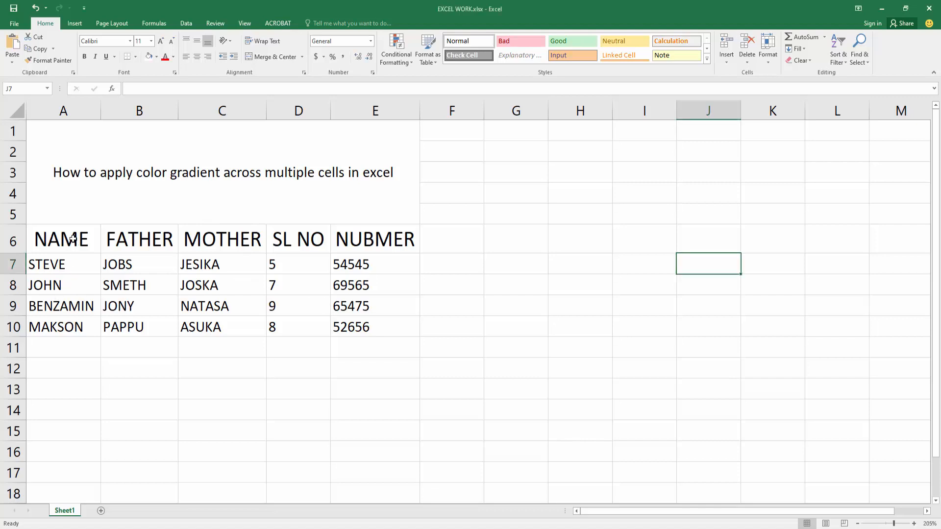
left_click(63, 239)
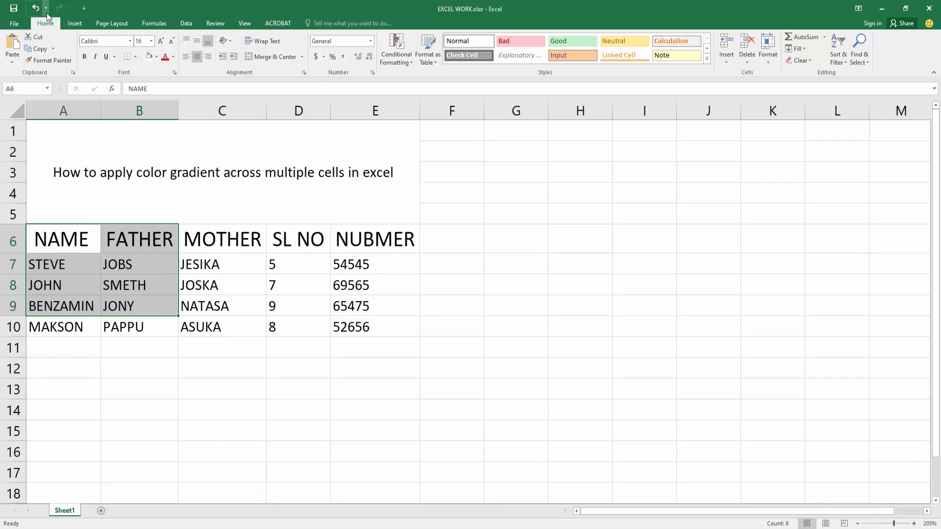
mouse_move(175, 71)
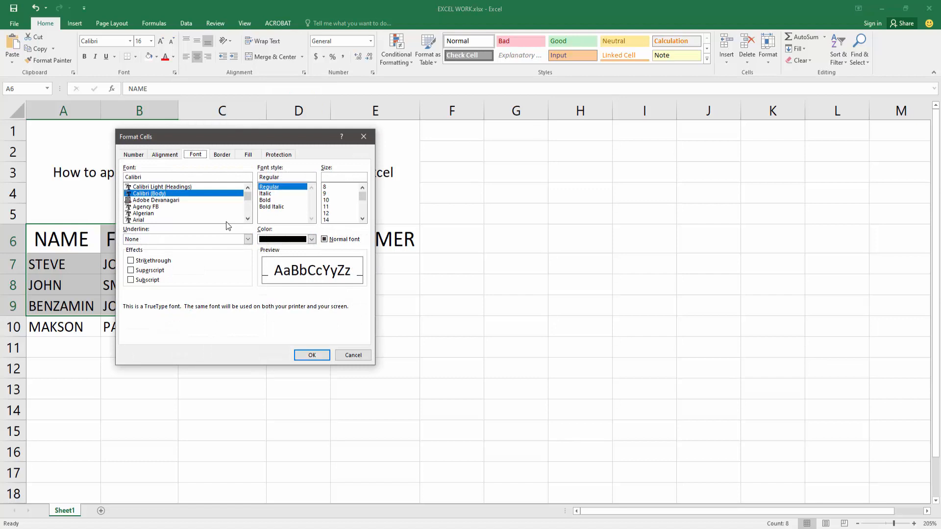
mouse_move(250, 164)
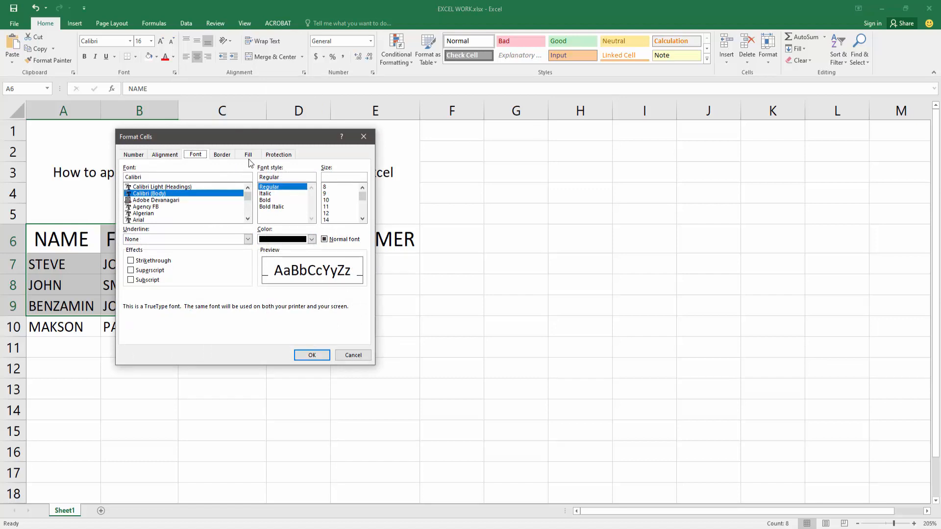
Reach the Fill Effects gradient options from Format Cells for A6:B9.
left_click(248, 154)
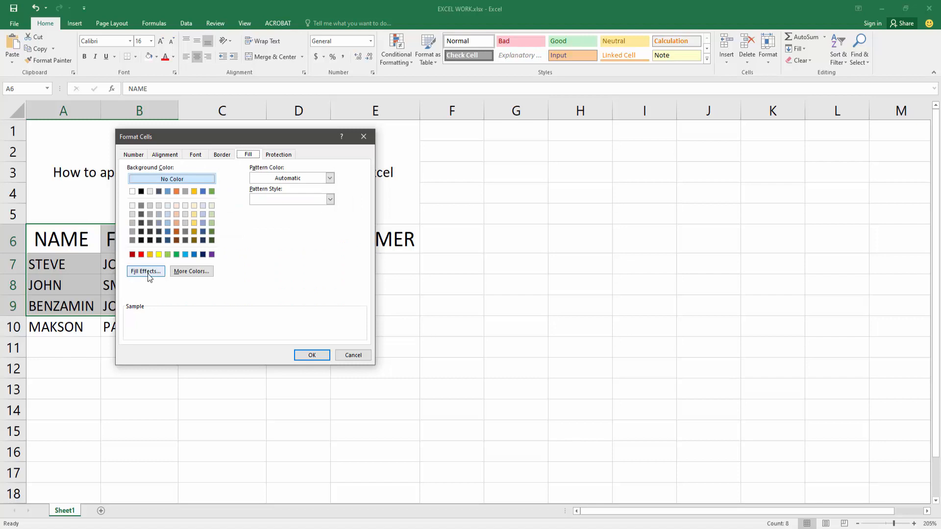
left_click(145, 271)
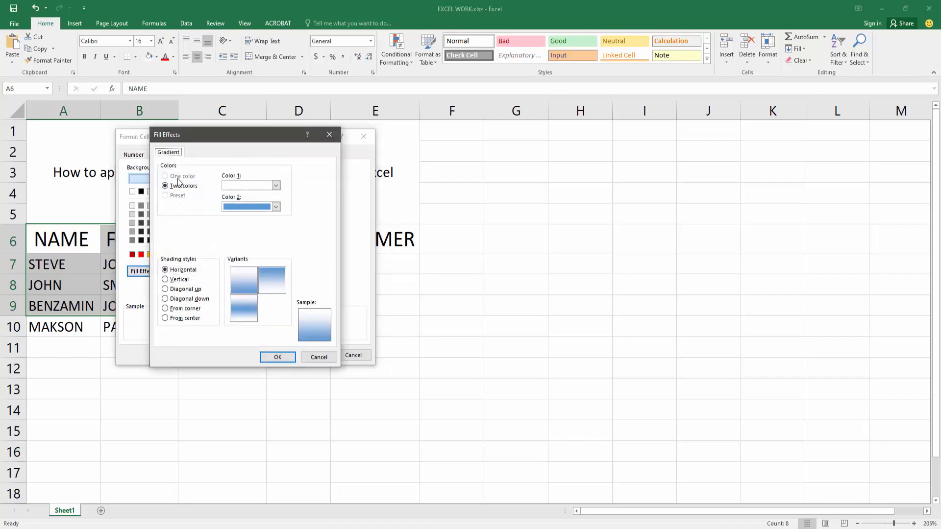
mouse_move(210, 263)
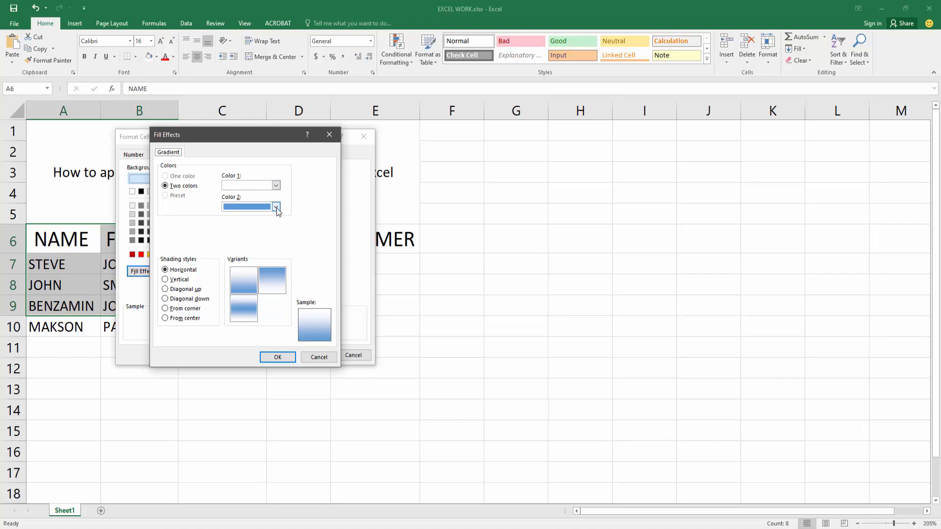
Set a two-colour gradient of light blue to yellow with vertical shading.
left_click(275, 185)
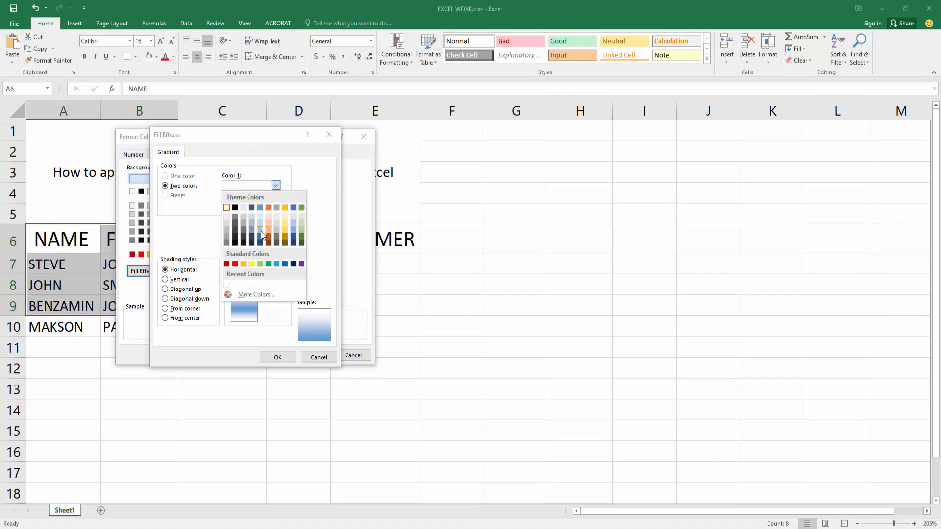
left_click(276, 207)
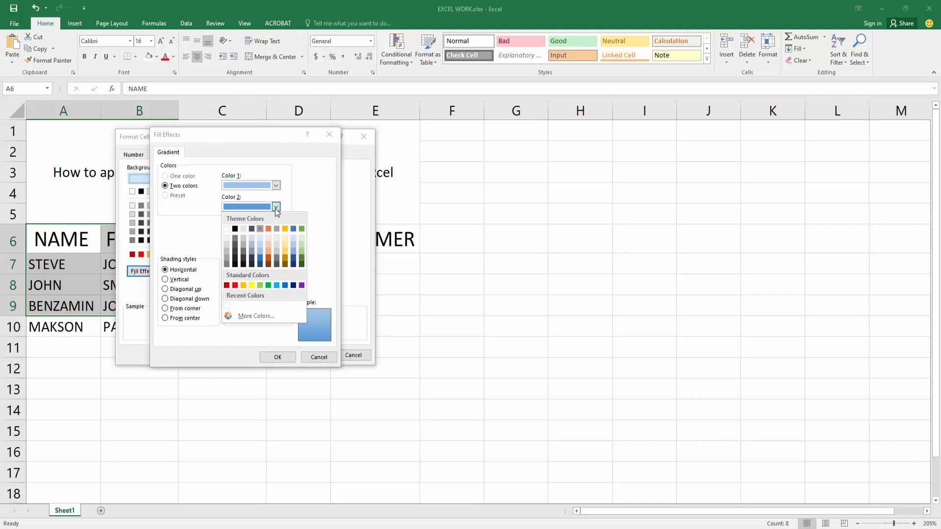
mouse_move(255, 283)
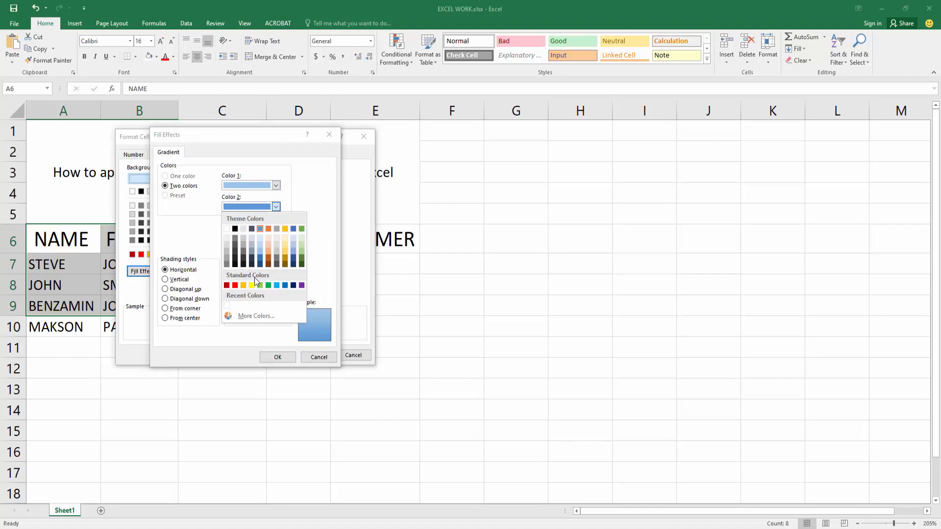
left_click(250, 285)
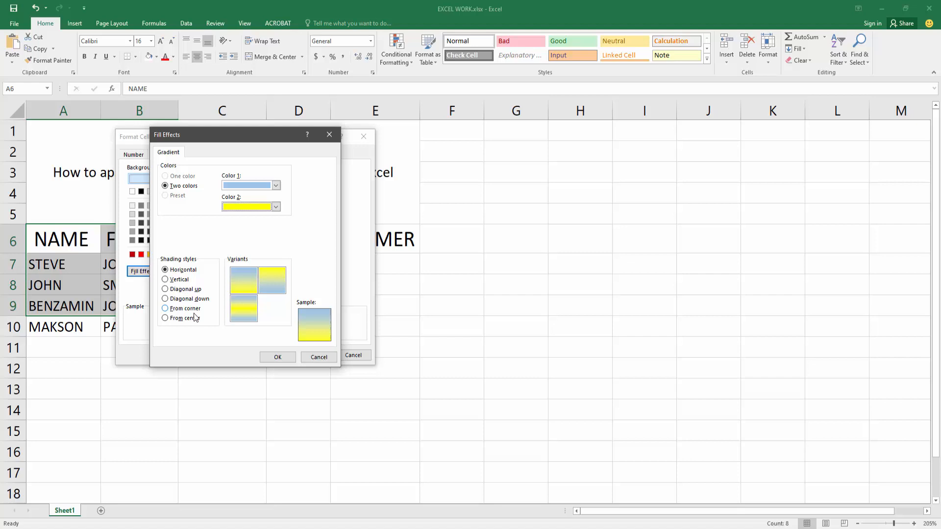
left_click(165, 279)
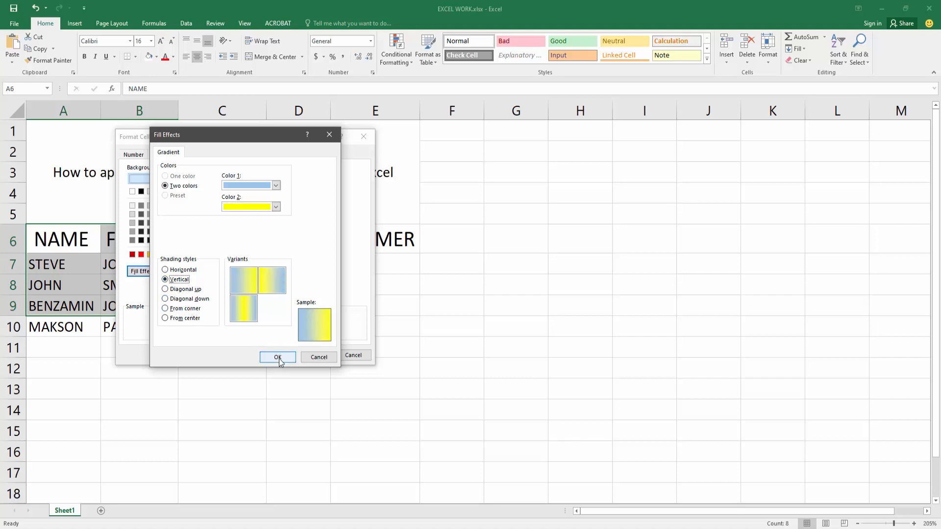
Apply the vertical blue-to-yellow gradient to A6:B9 and check cell B7.
left_click(277, 356)
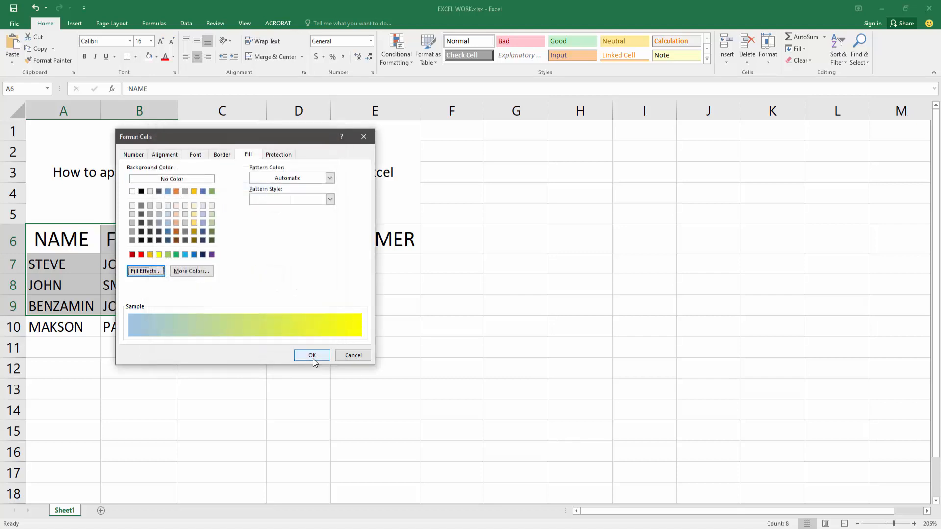
left_click(311, 355)
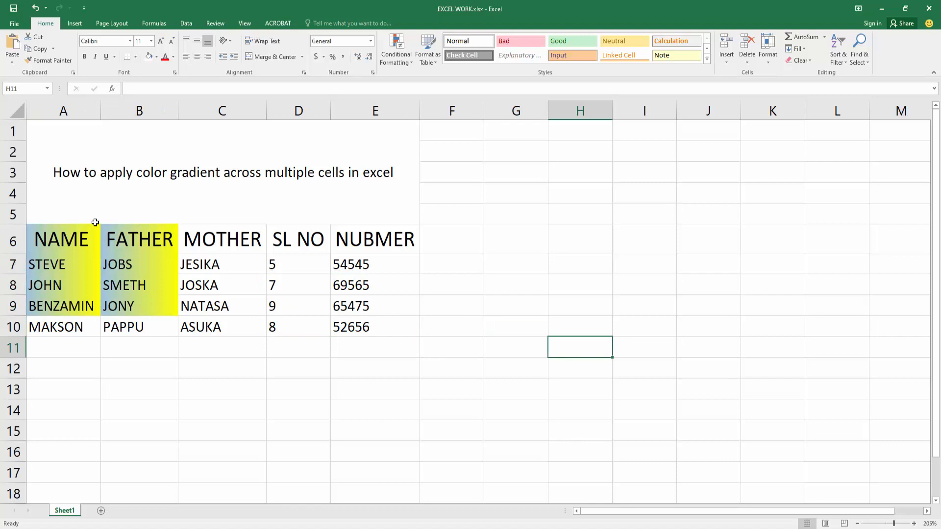
mouse_move(91, 251)
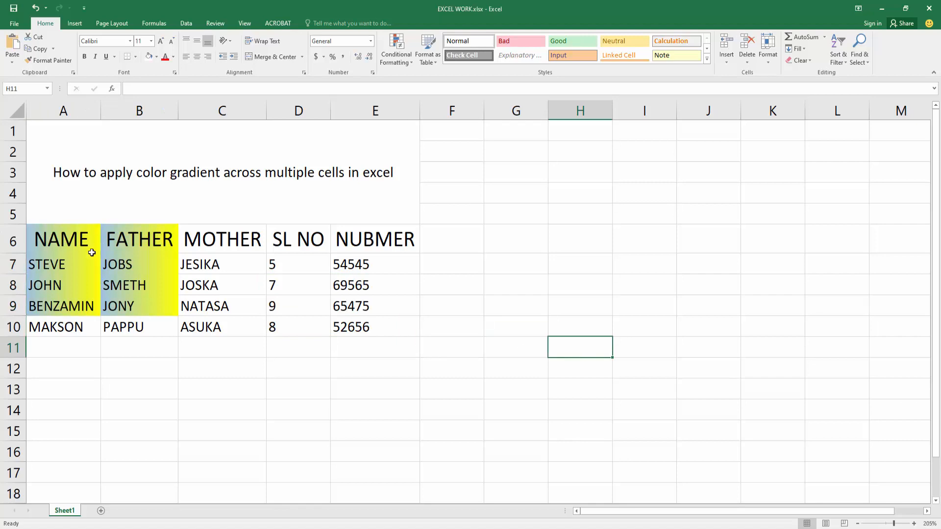
mouse_move(125, 251)
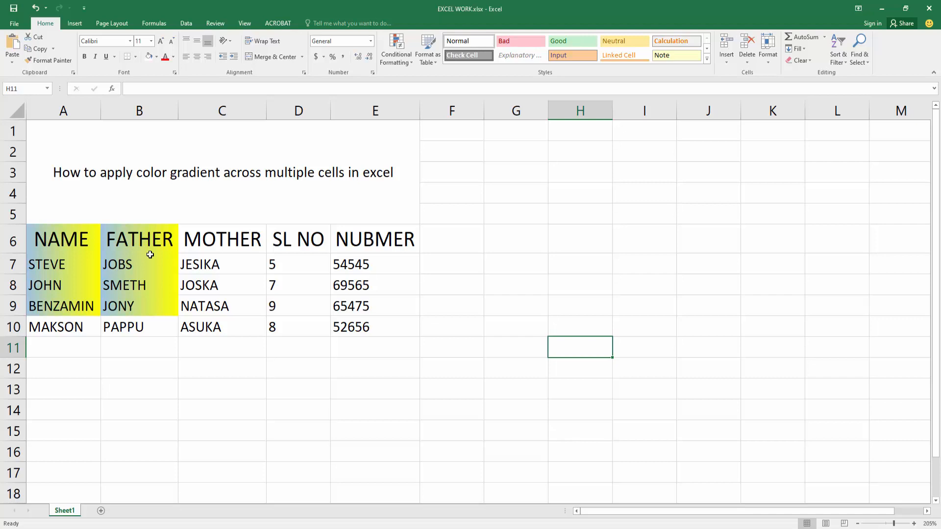
left_click(139, 264)
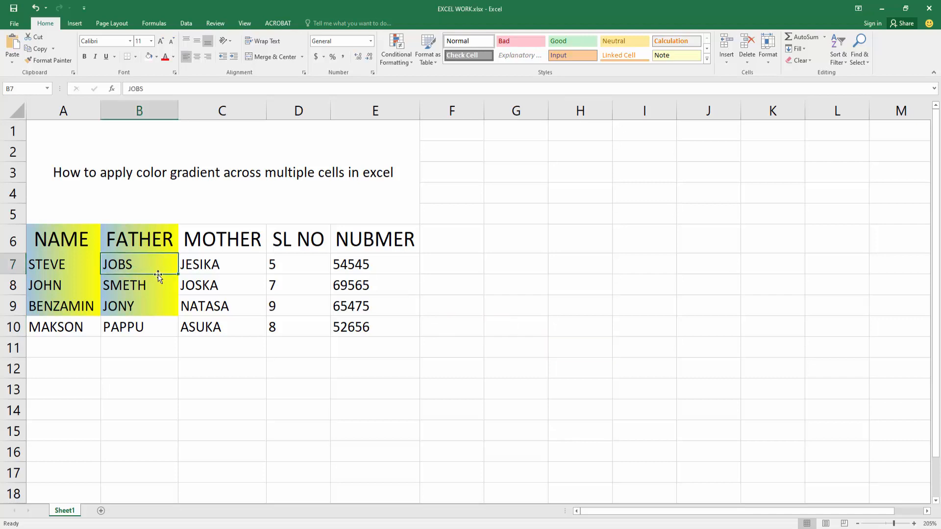
mouse_move(156, 277)
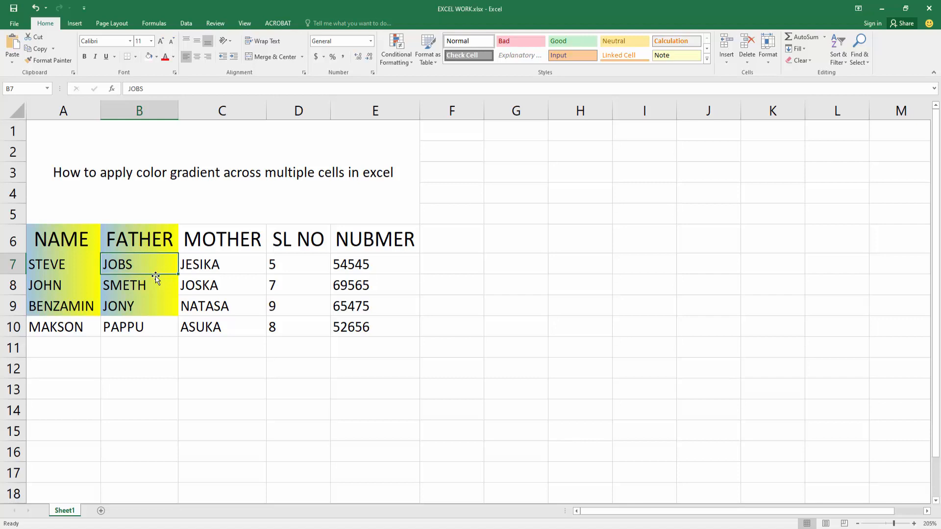